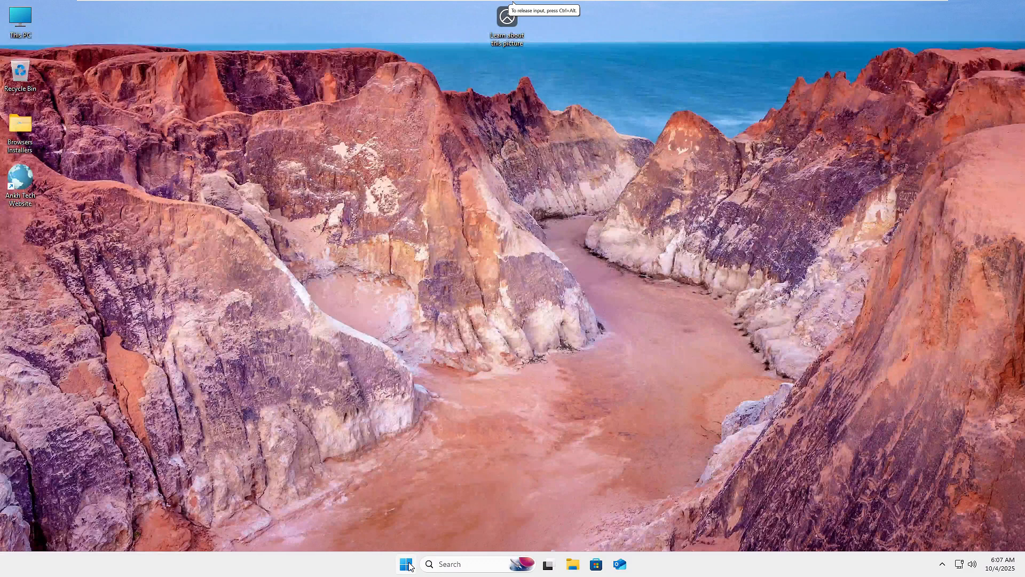
Restart the PC, boot from the Ventoy USB with the password, and reach the WinPE console
click(405, 564)
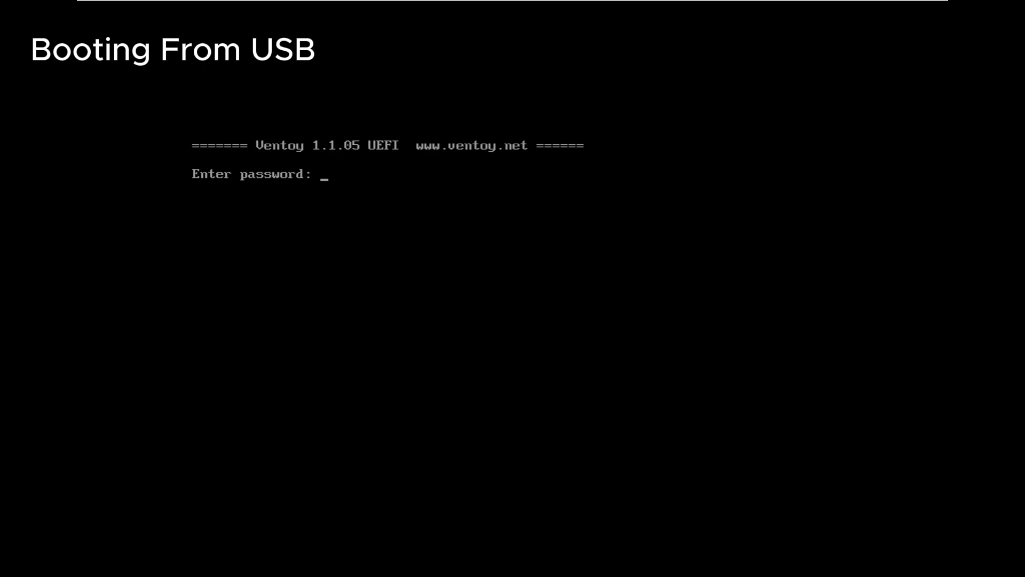
key(Enter)
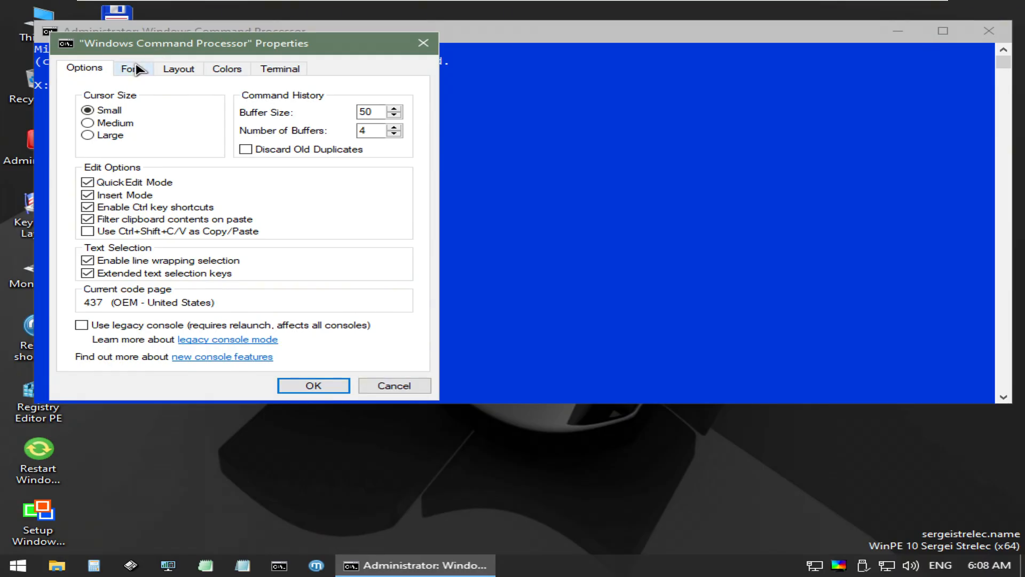
Set the console font size to 28, start DiskPart and list the disks
click(131, 69)
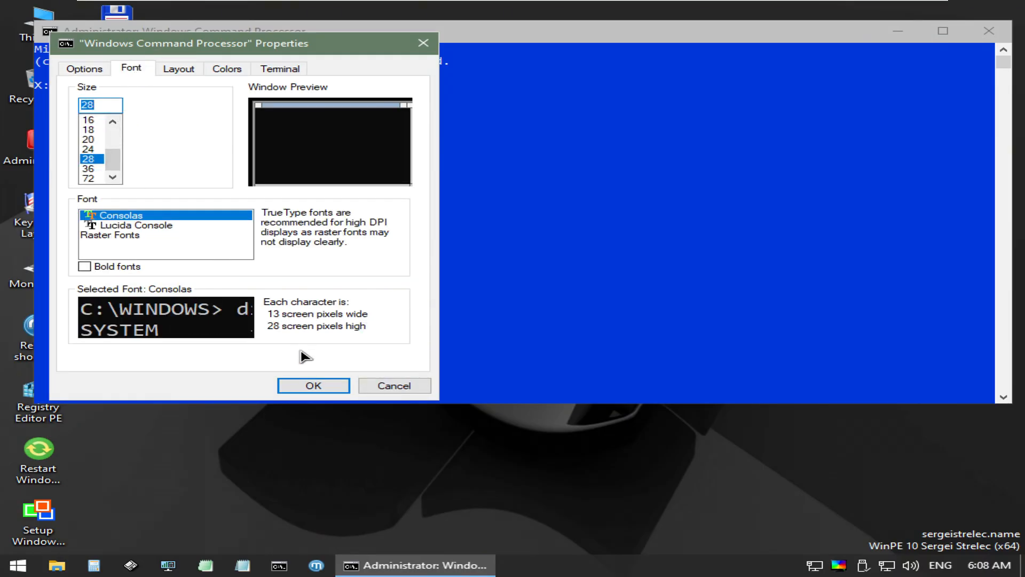
click(313, 385)
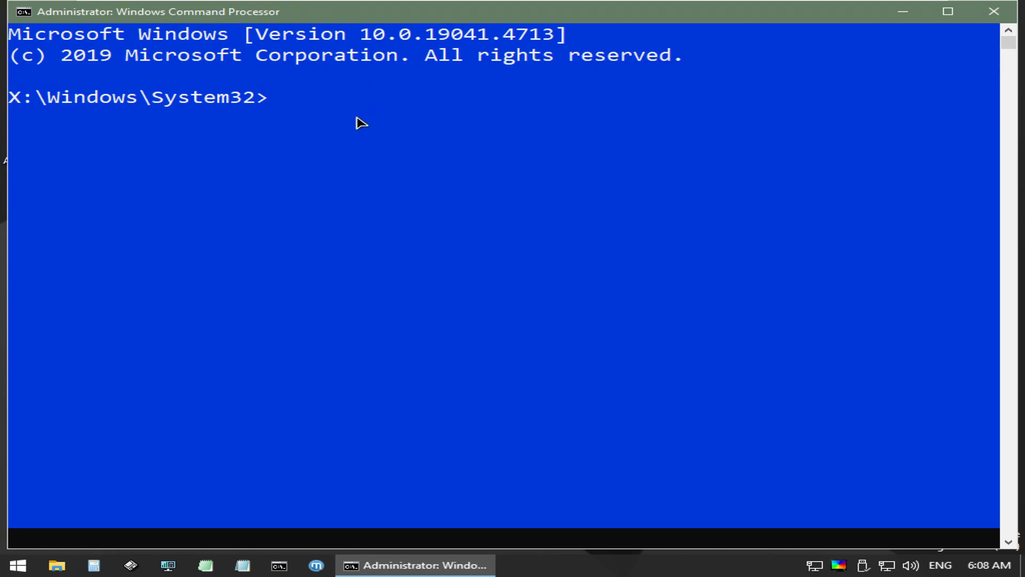
text(diskpar)
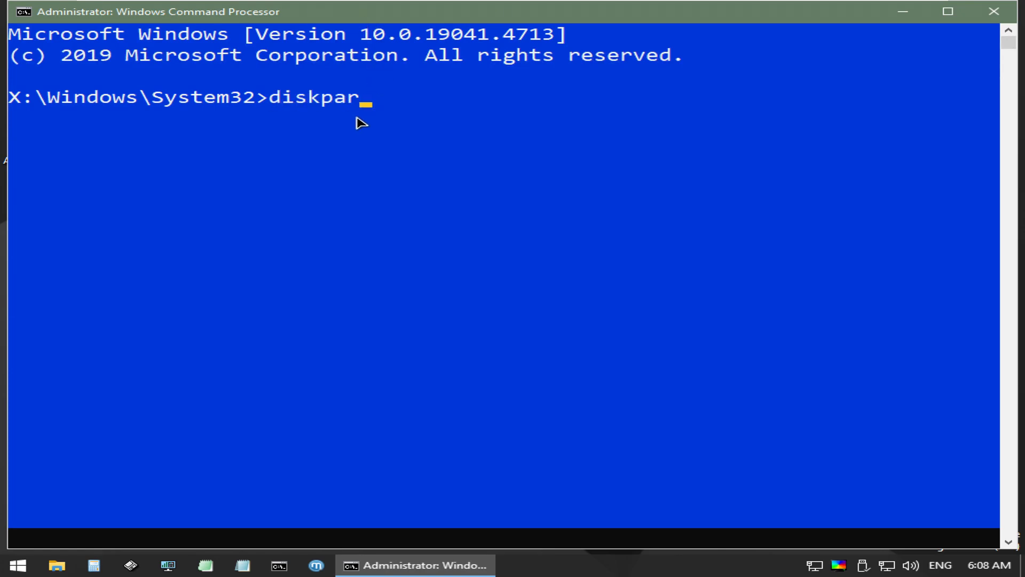
text(t)
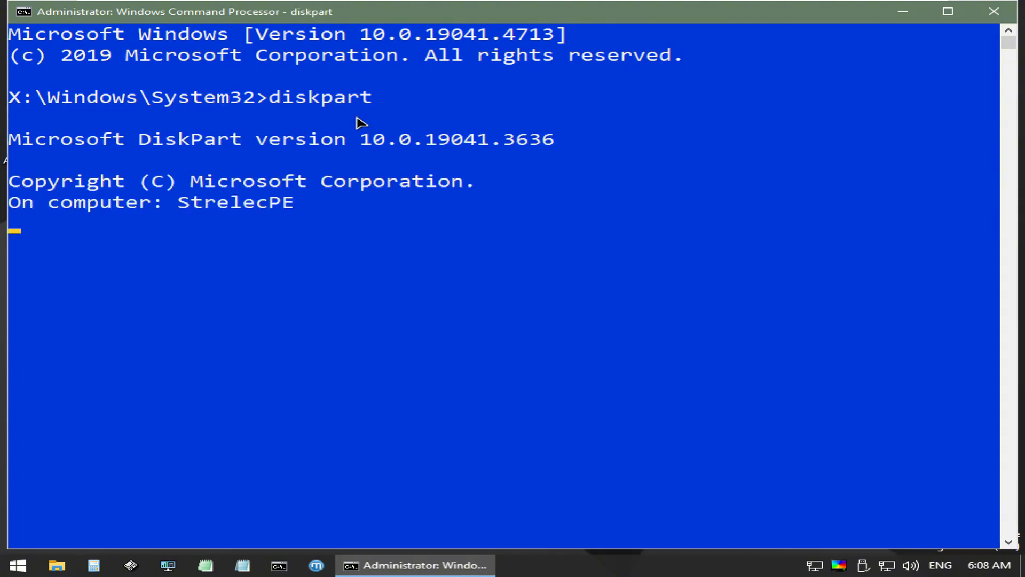
text(list)
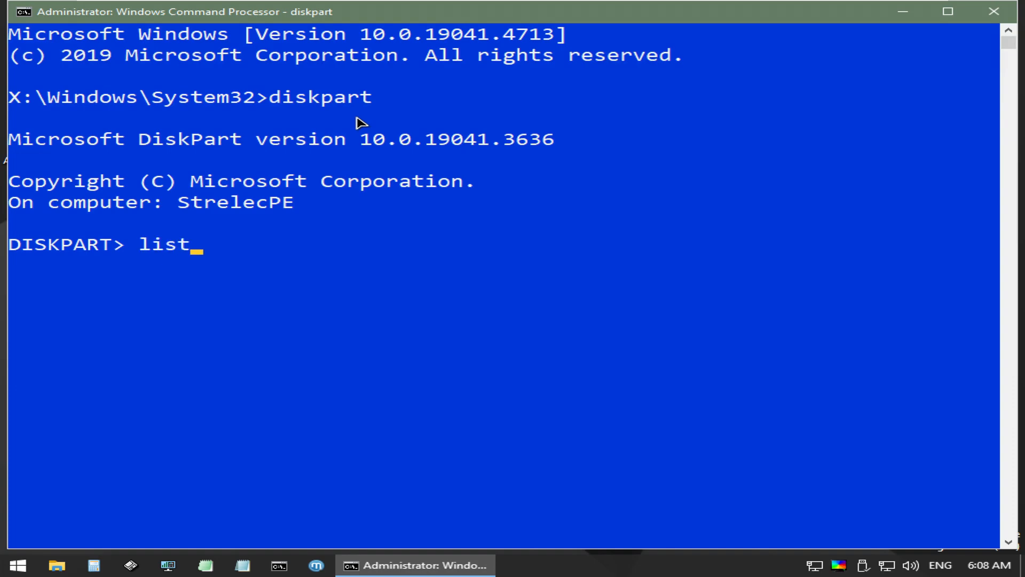
text(disk)
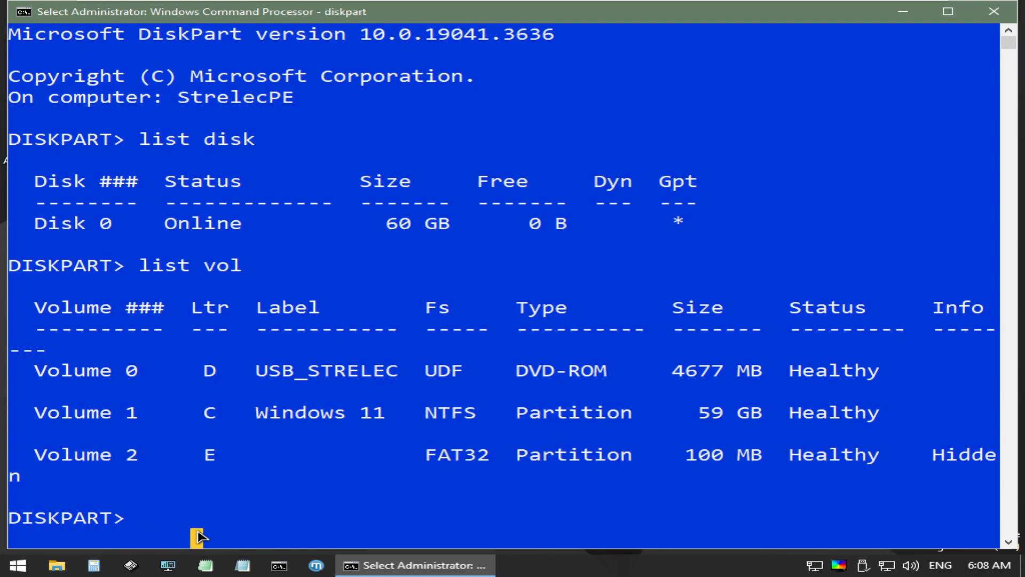
Select the 100 MB FAT32 volume 2, assign it letter S, and exit DiskPart
text(selc)
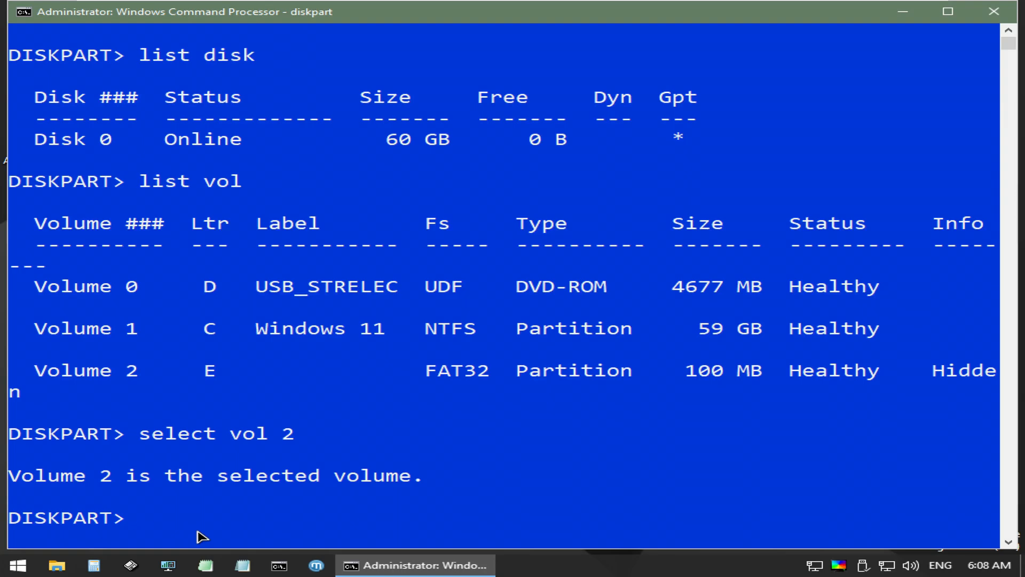
text(assign l)
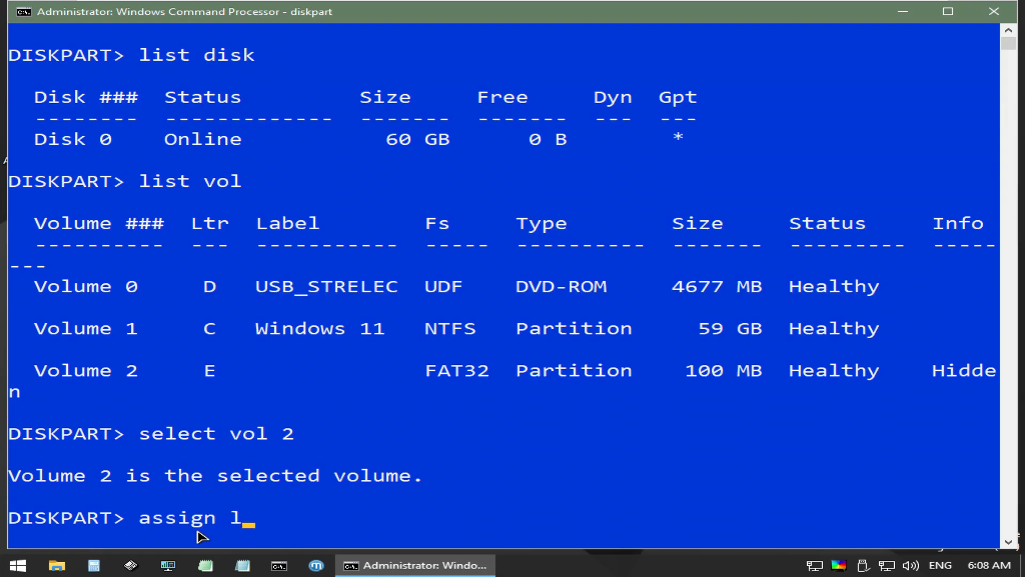
key(enter)
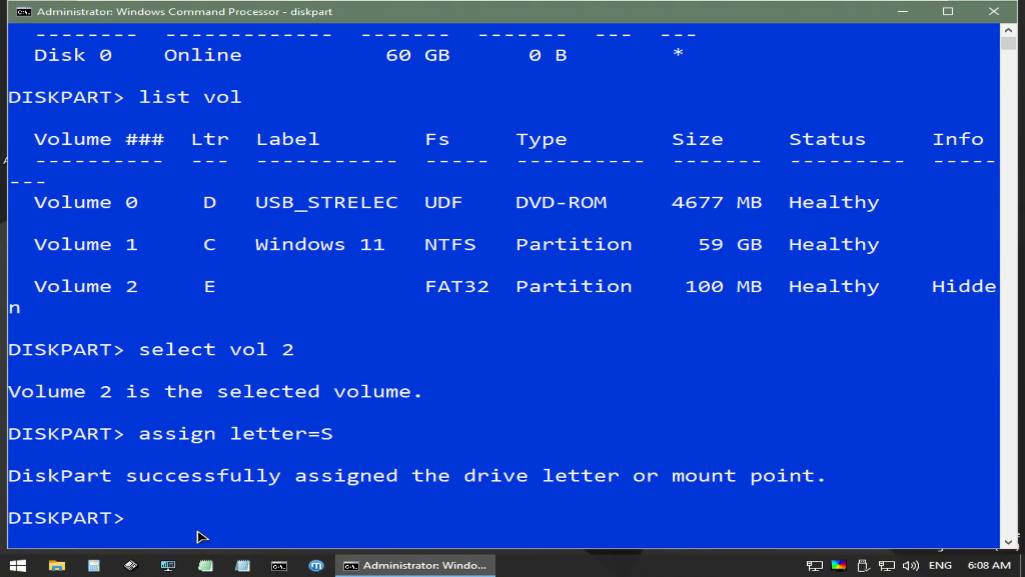
text(exit)
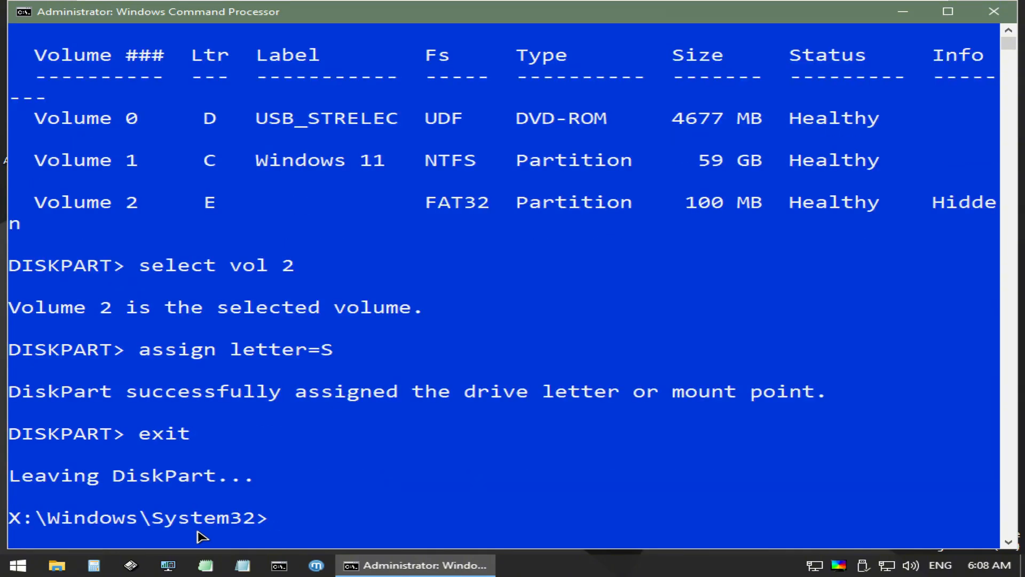
key(enter)
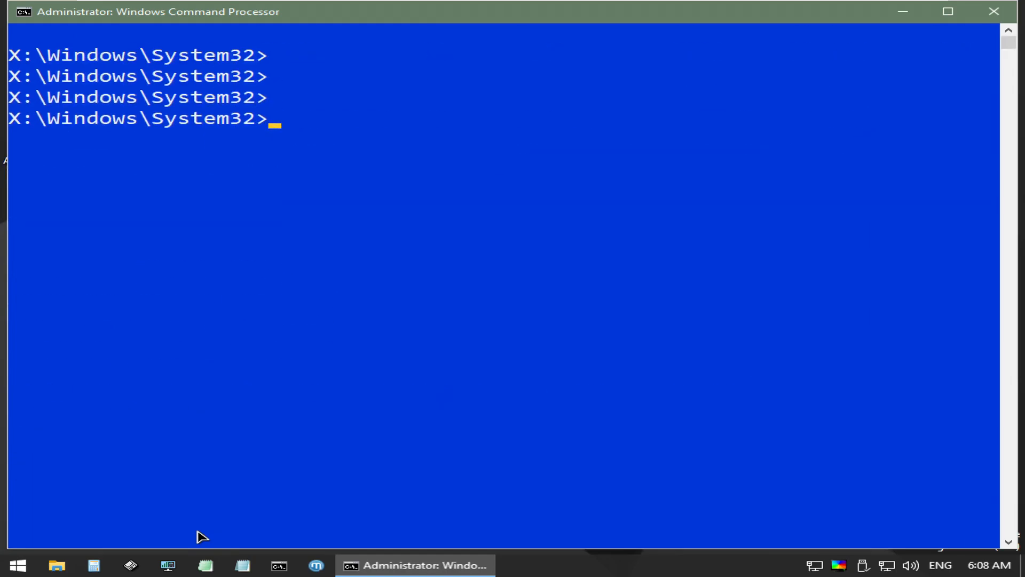
Remove system, hidden and read-only attributes from s:\EFI\Microsoft\Boot\bcd with attrib
text(attrib s)
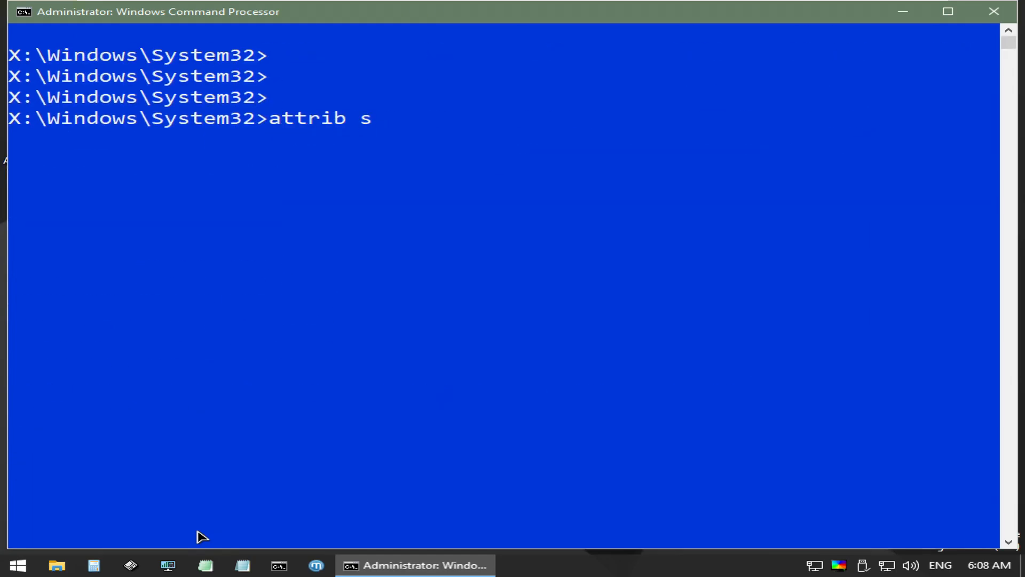
text(:\ef)
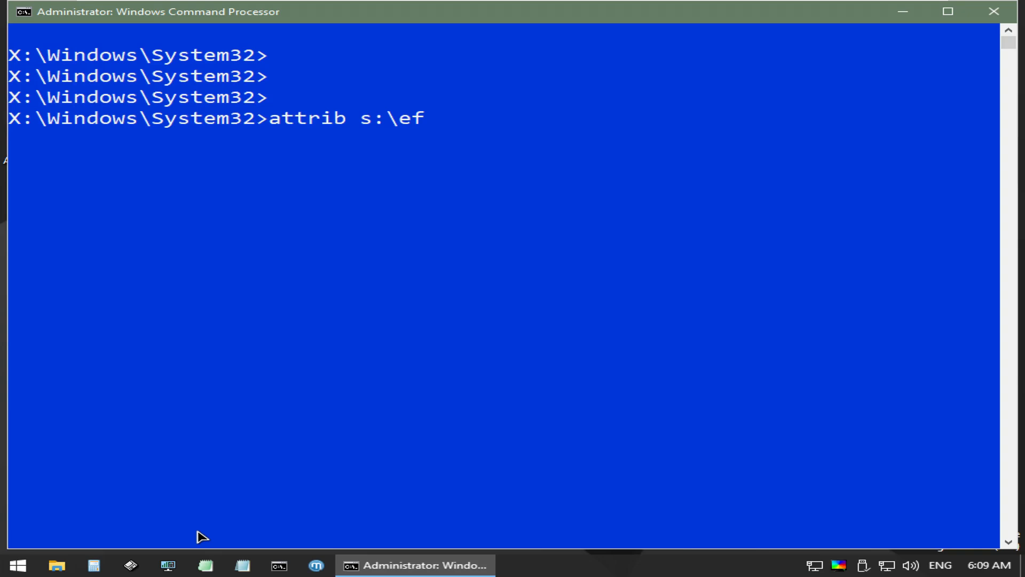
text(I\Microsoft\Boot)
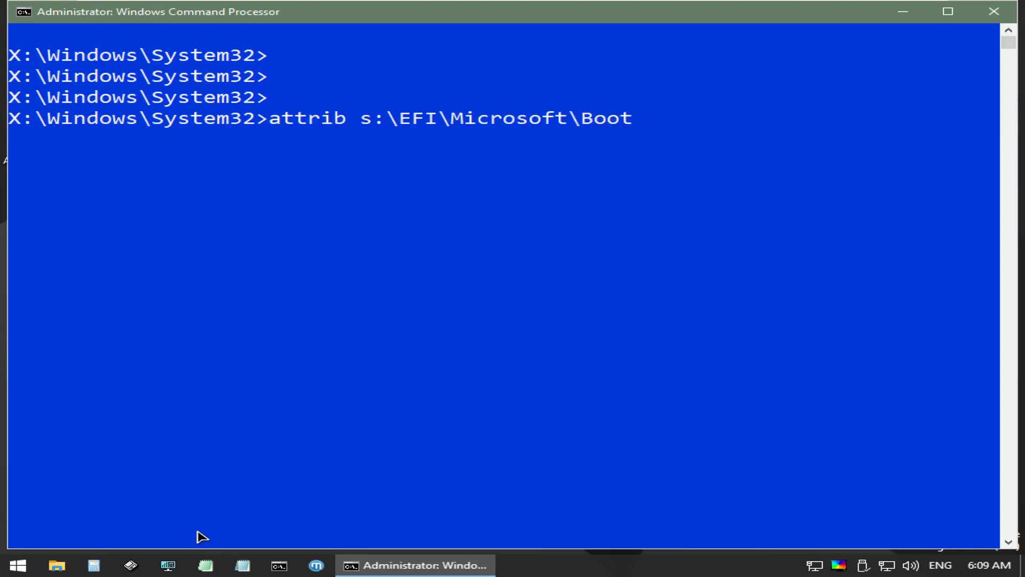
text(\)
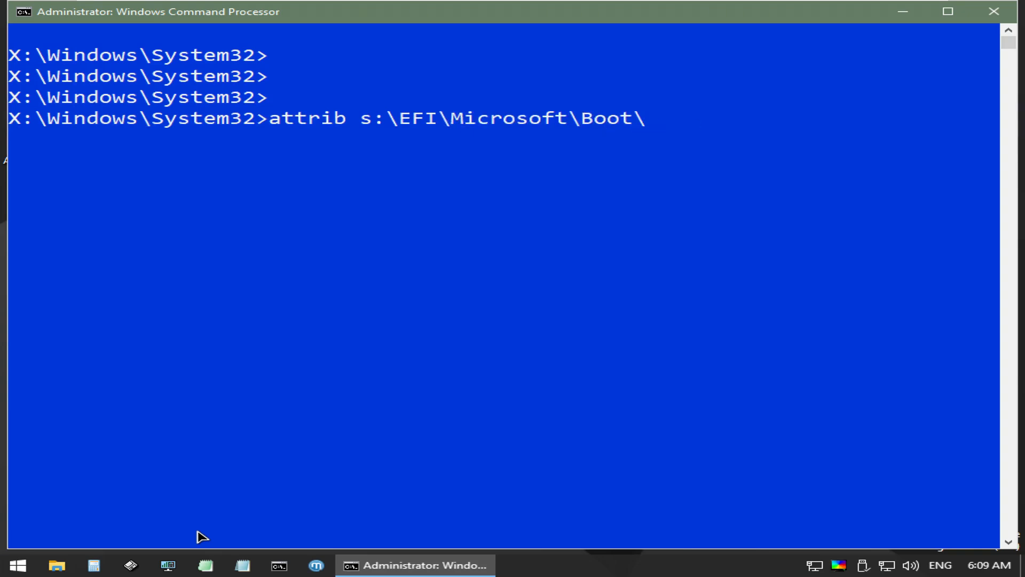
text(bcd -s -h -r)
text(re)
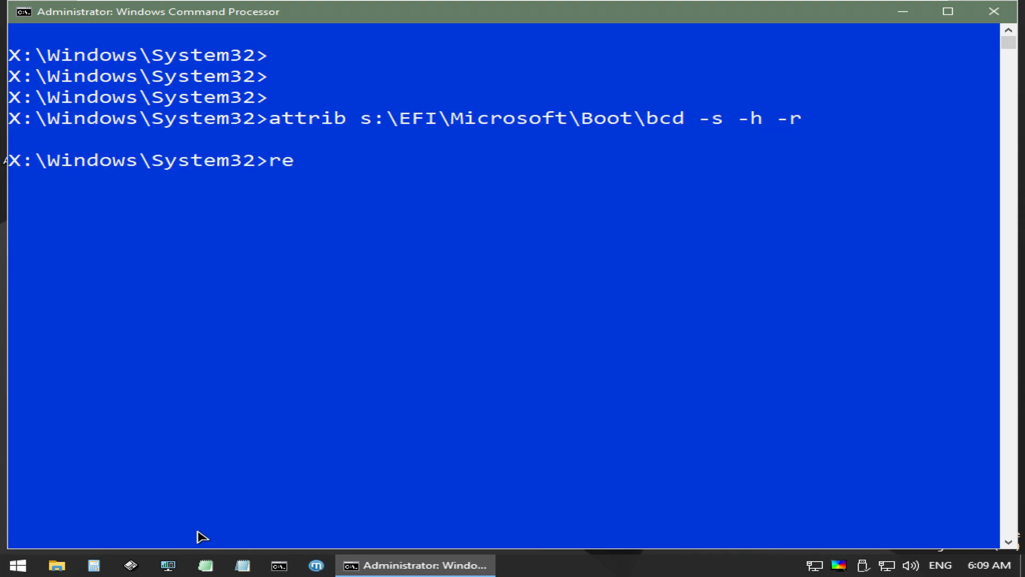
Rename the BCD store to bcd.bak and restart using shutdown -r -t 1
text(n)
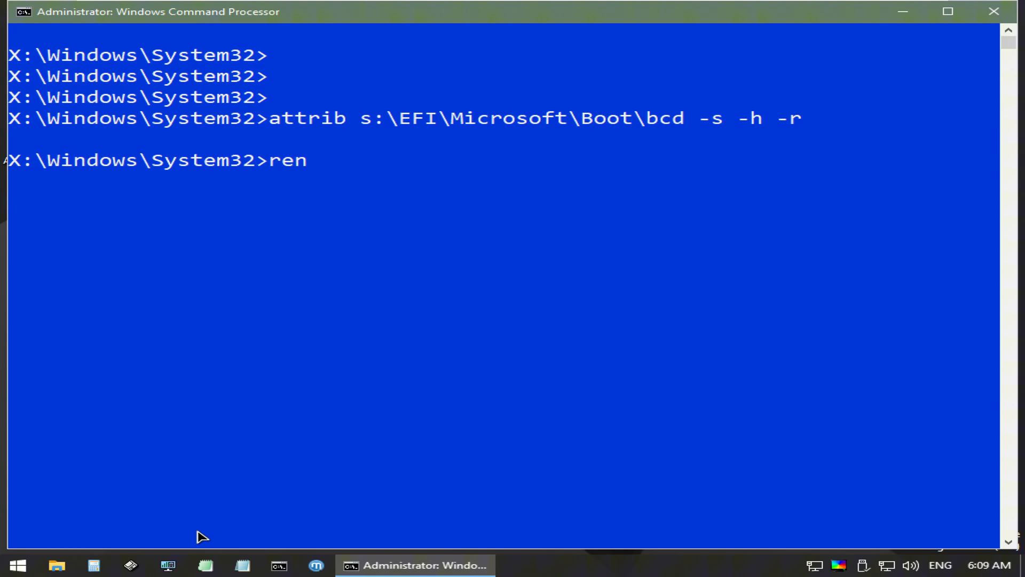
text(s:\EFI)
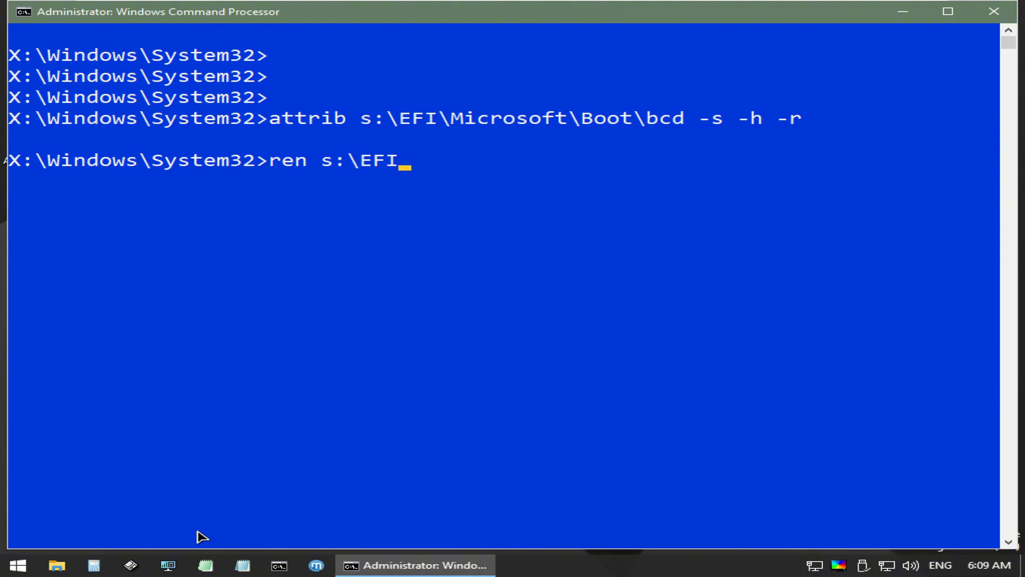
text(\Microsoft\boo)
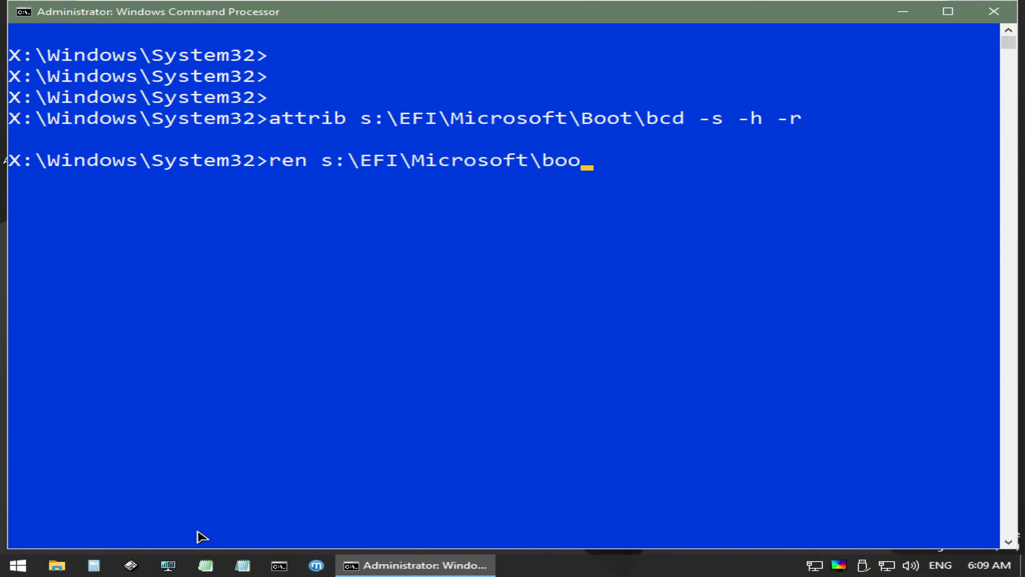
text(t\bcd)
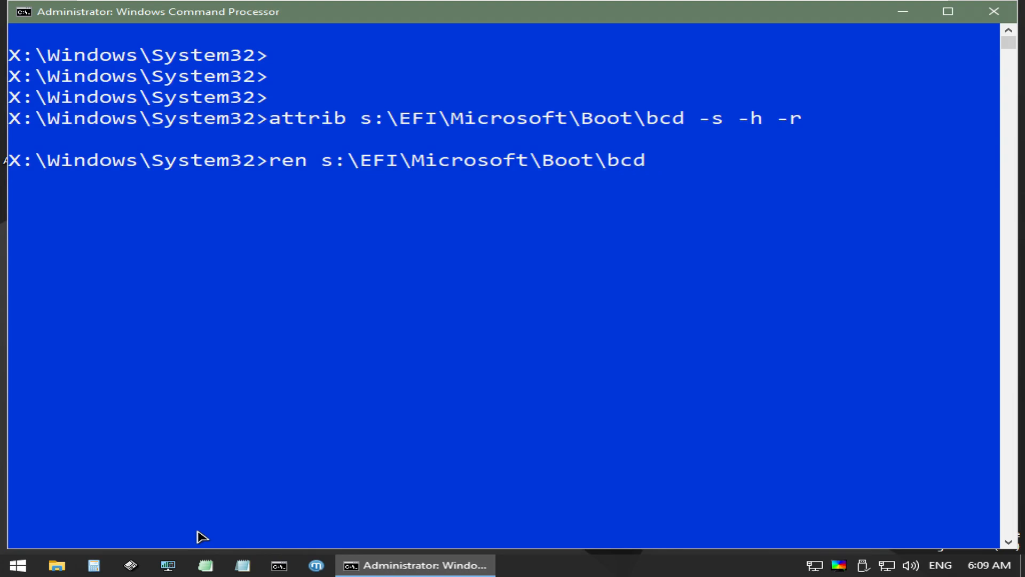
text(bcd.bak)
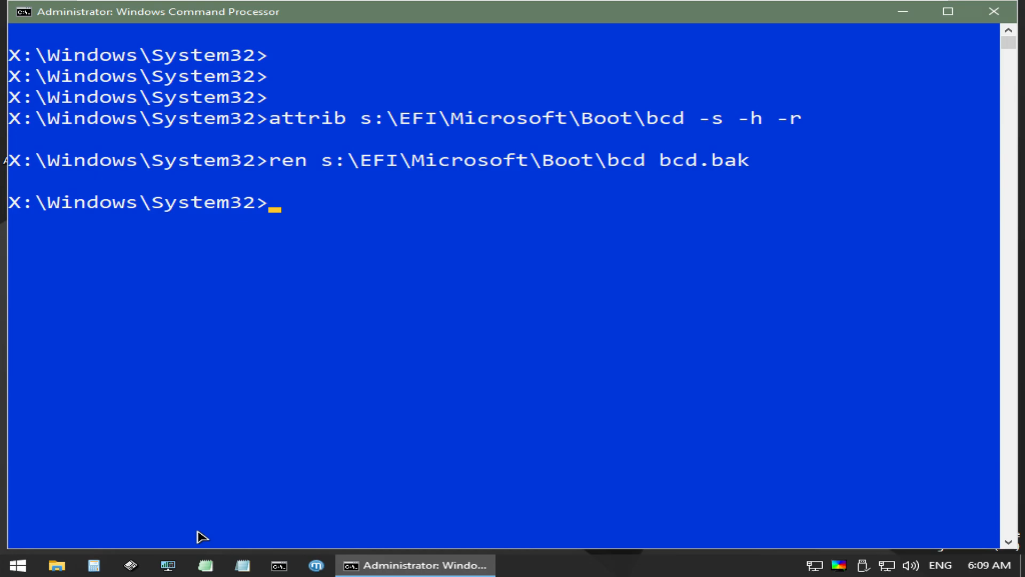
text(shut)
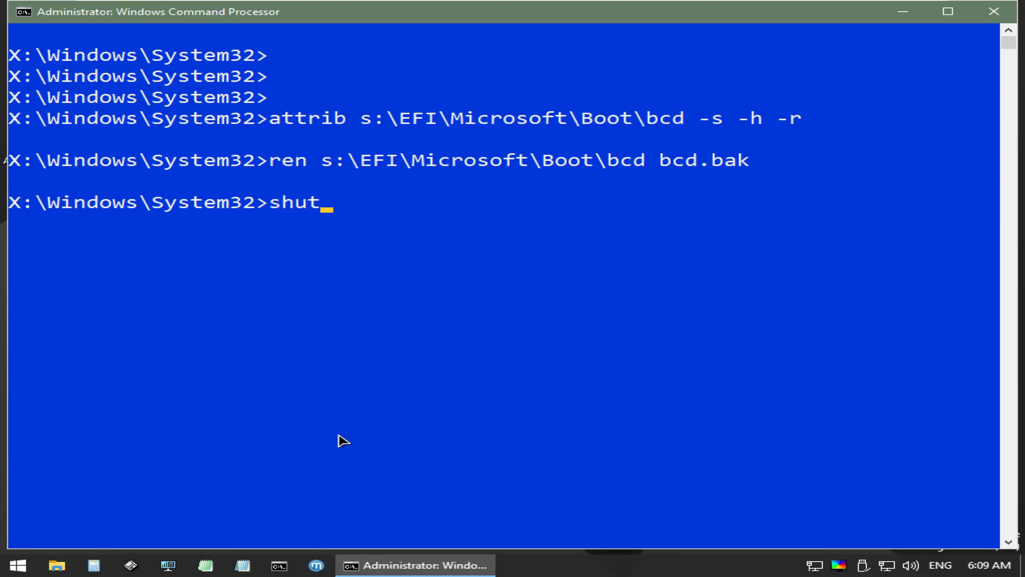
text(down -r -t 1)
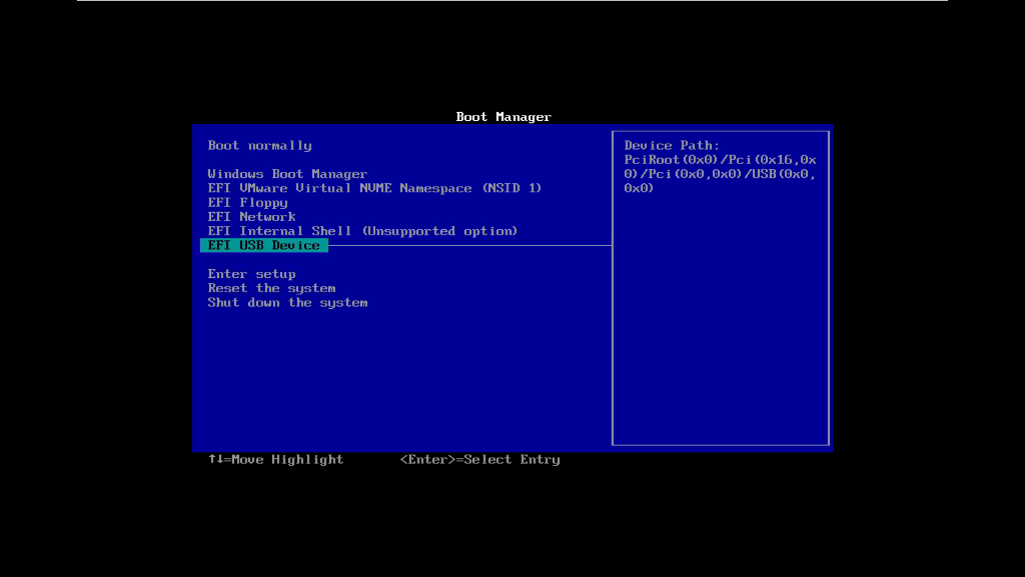
Boot the Sergei_Strelec ISO from Ventoy's Multi Tools folder into WinPE 10 Sergei Strelec
key(Return)
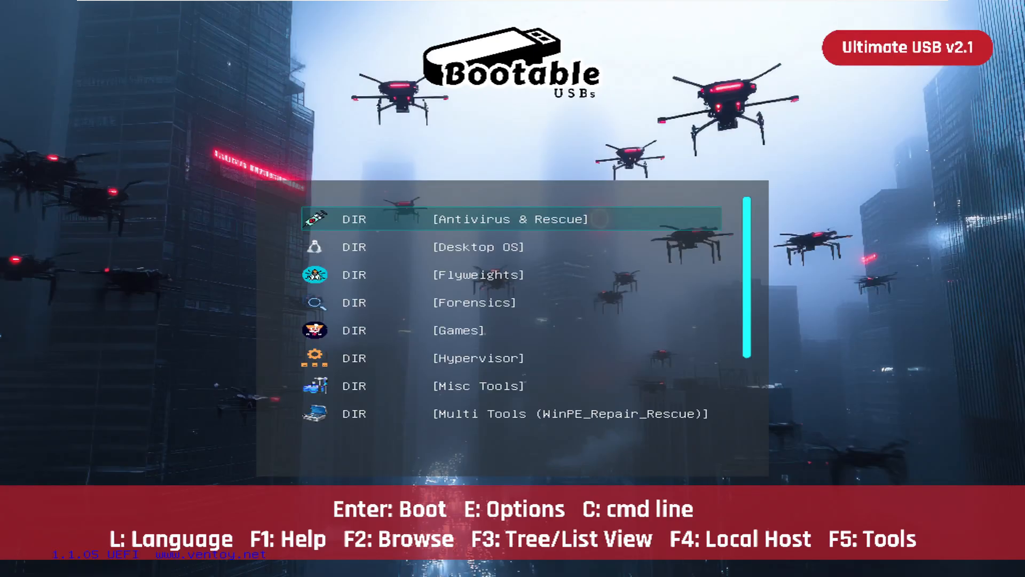
key(down)
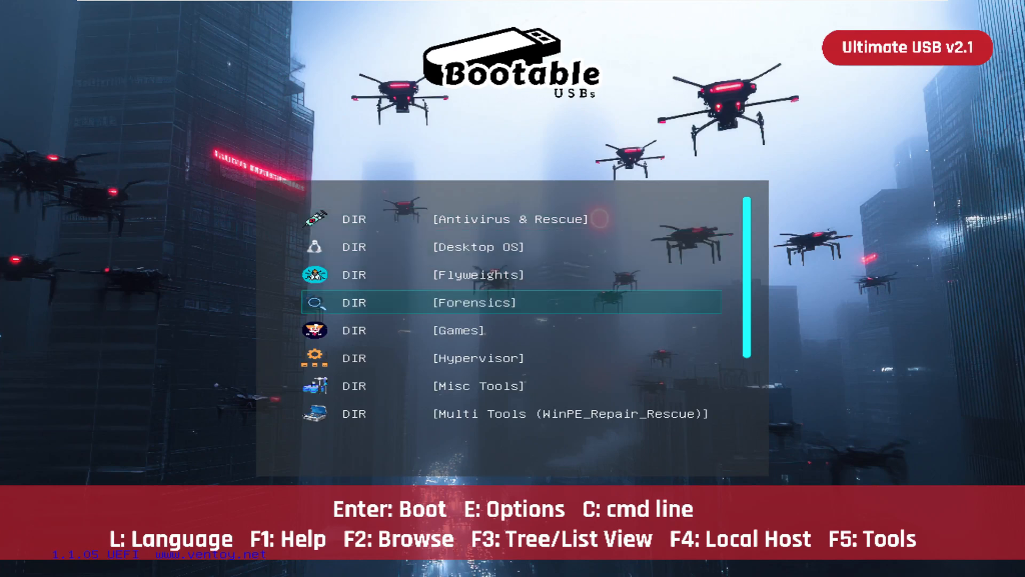
key(Down)
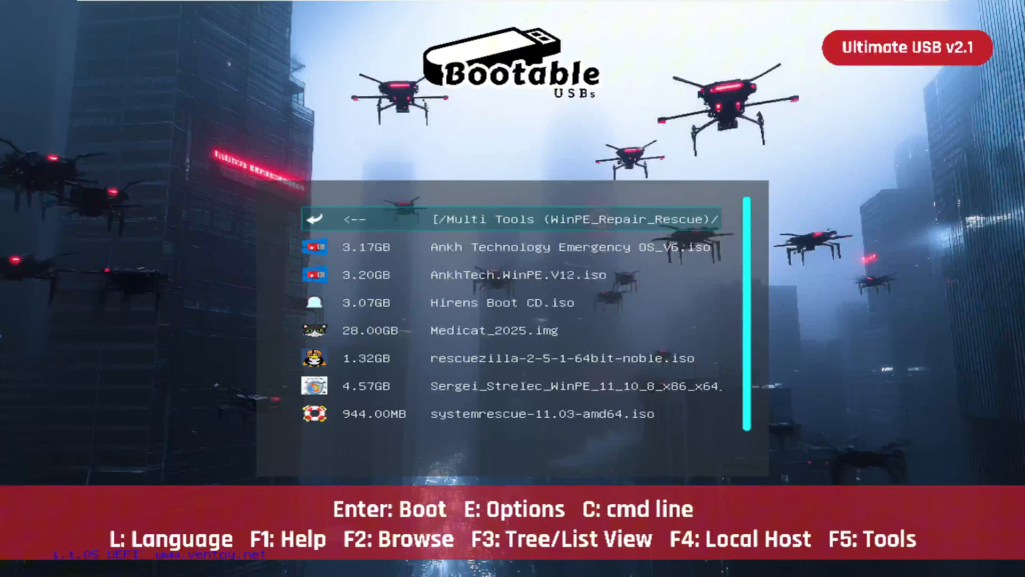
key(Down)
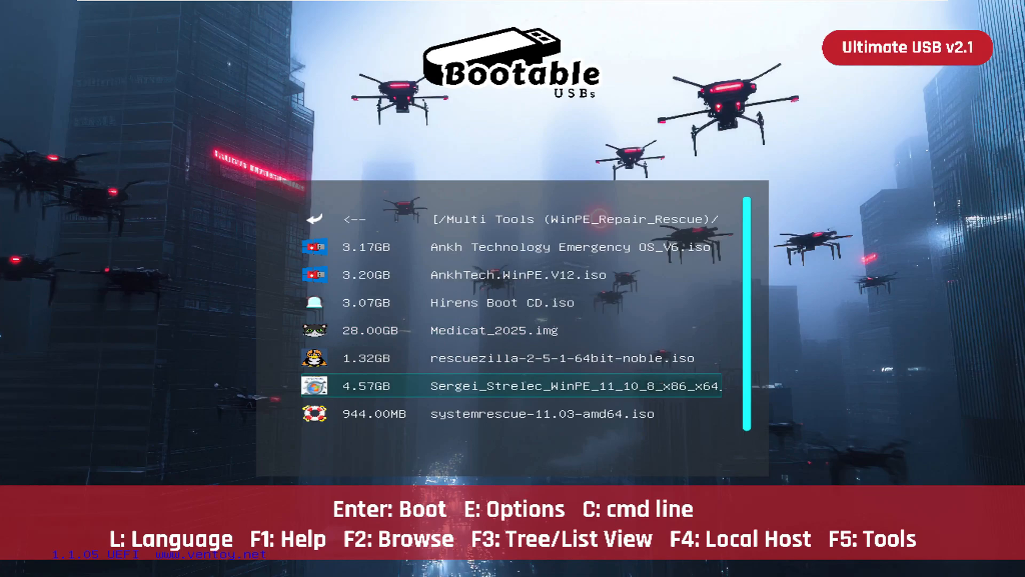
key(enter)
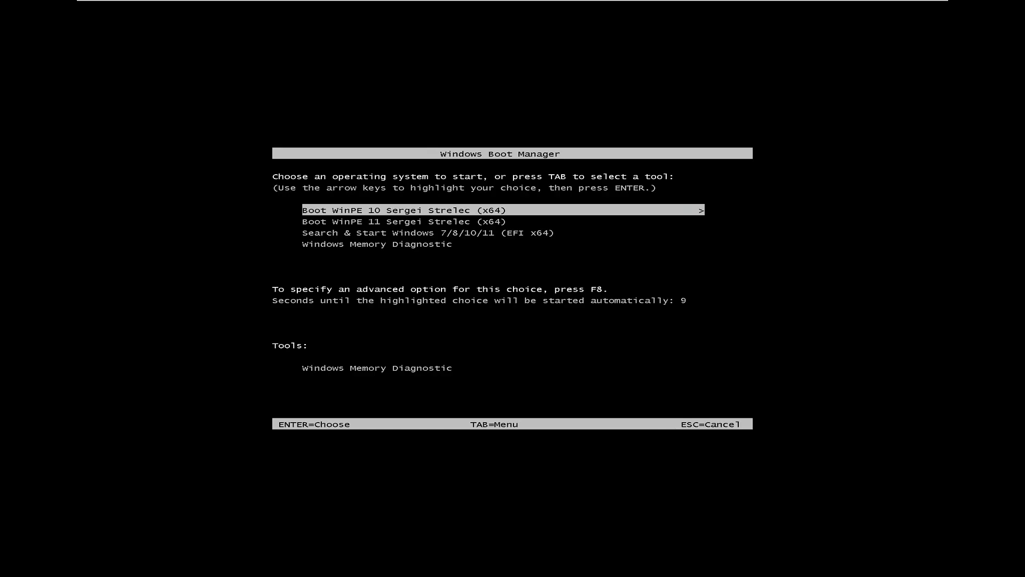
key(enter)
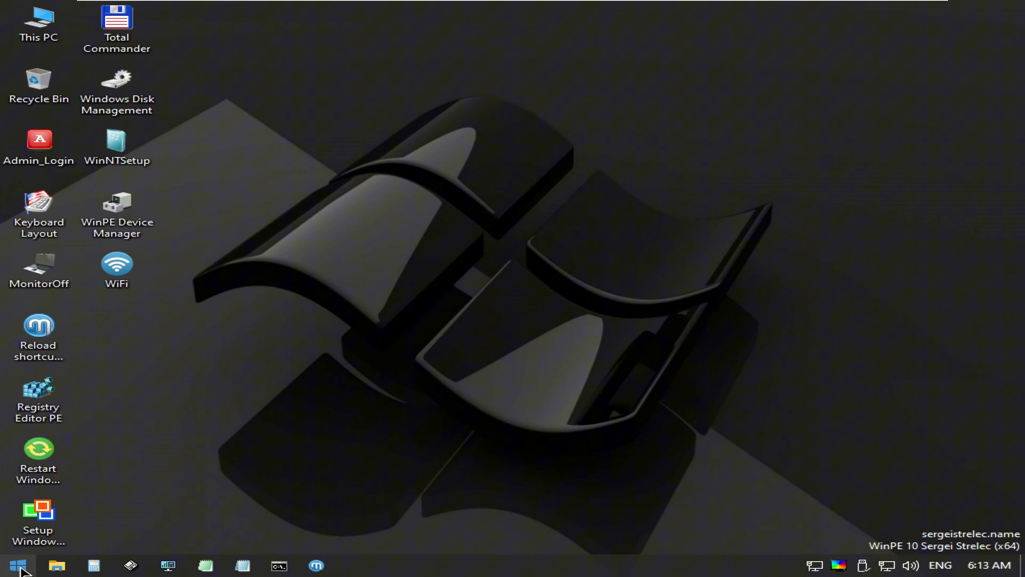
Launch BCDBootGUI from Start > Programs WinPE > BCD editors, utilities
click(18, 565)
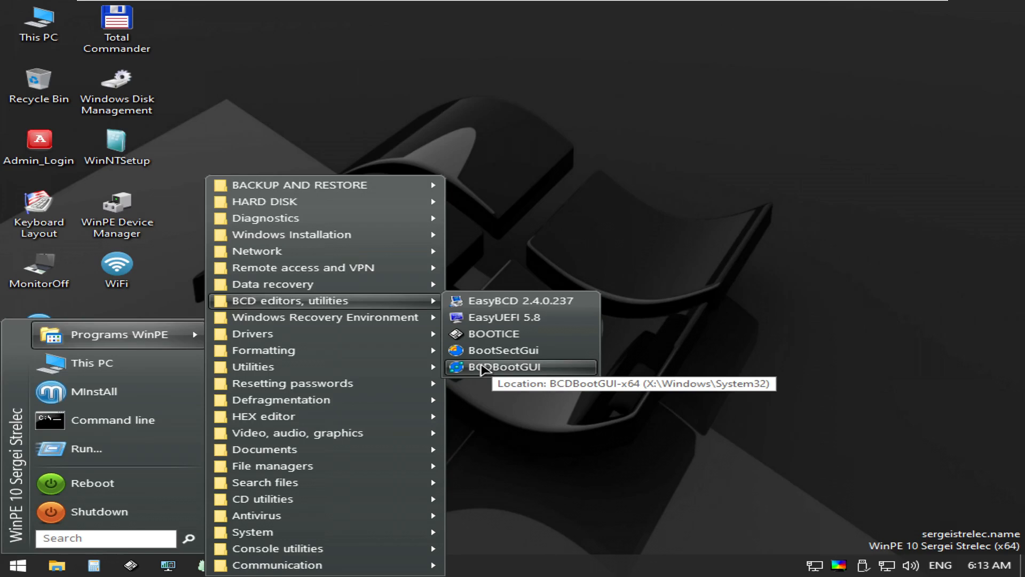
click(499, 366)
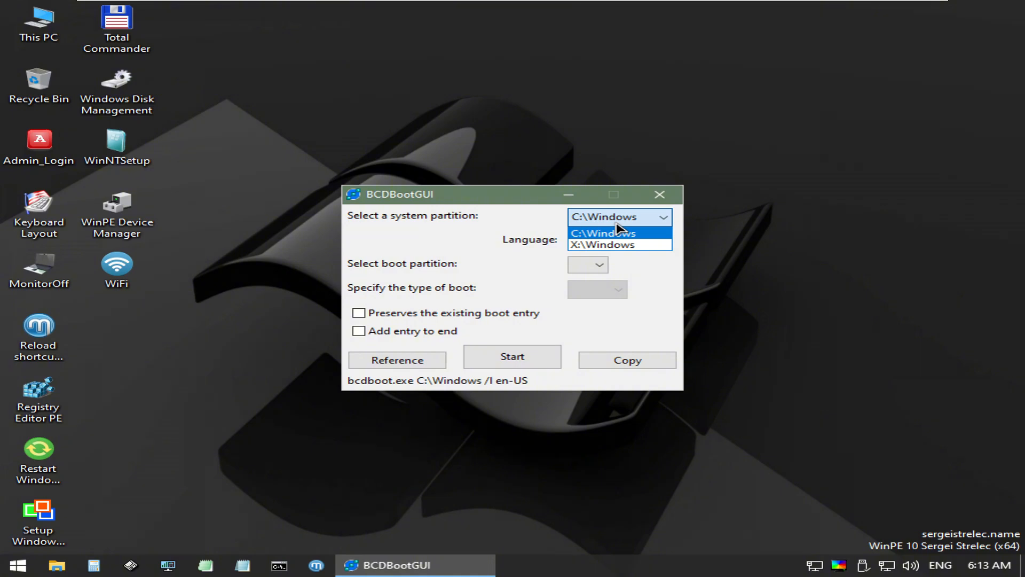
Choose C:\Windows with en-US, check volumes via list vol, and reopen the boot partition list
click(602, 233)
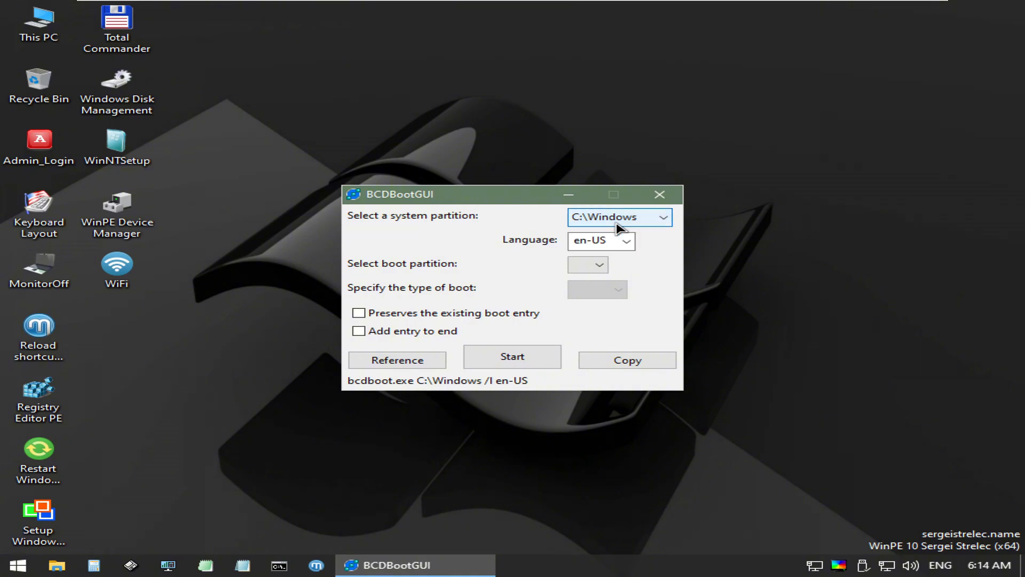
click(587, 265)
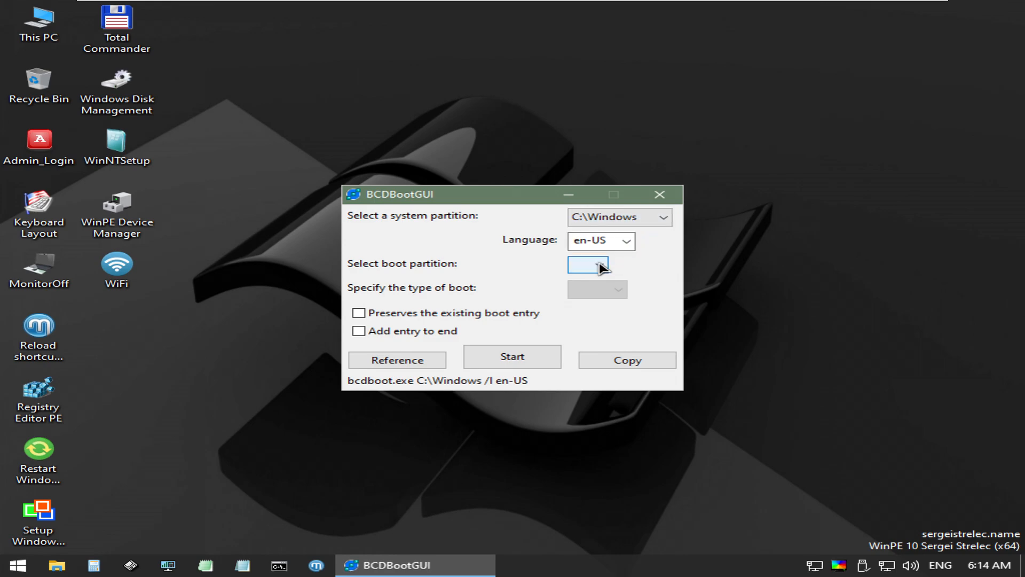
click(596, 265)
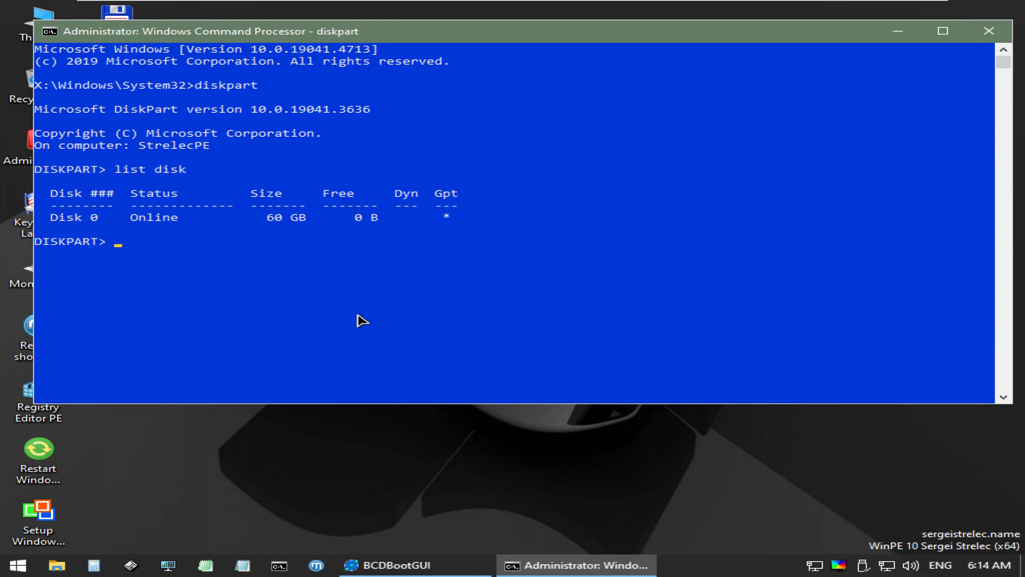
text(list vol)
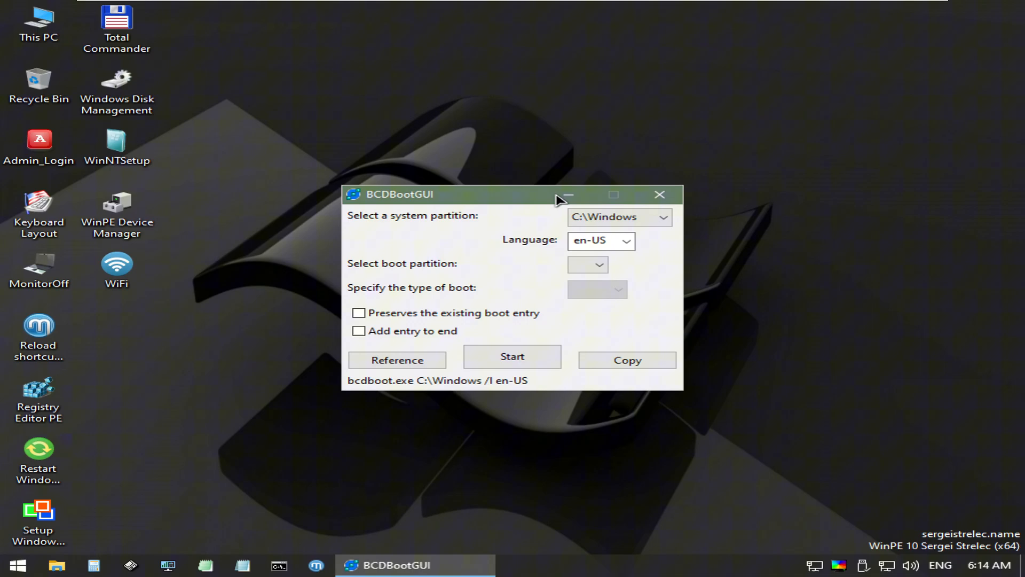
click(596, 265)
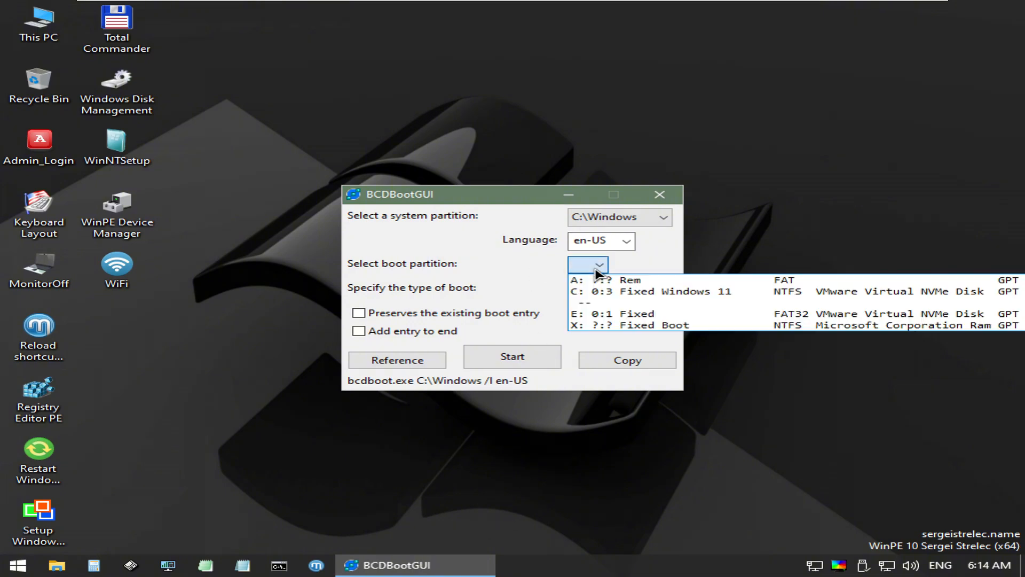
Run bcdboot C:\Windows /l en-US /s E:, confirm, then close the success output
click(601, 314)
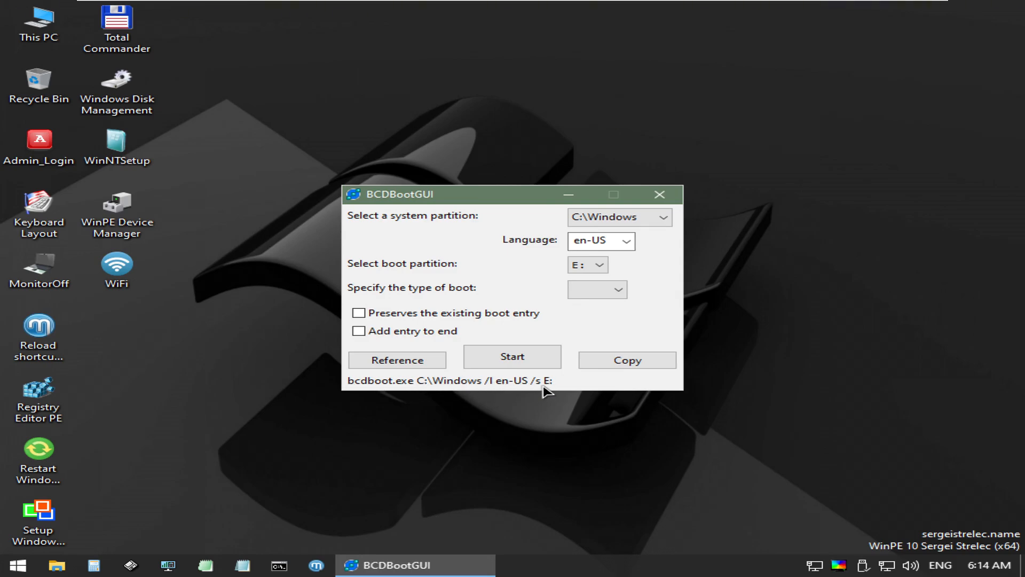
click(512, 356)
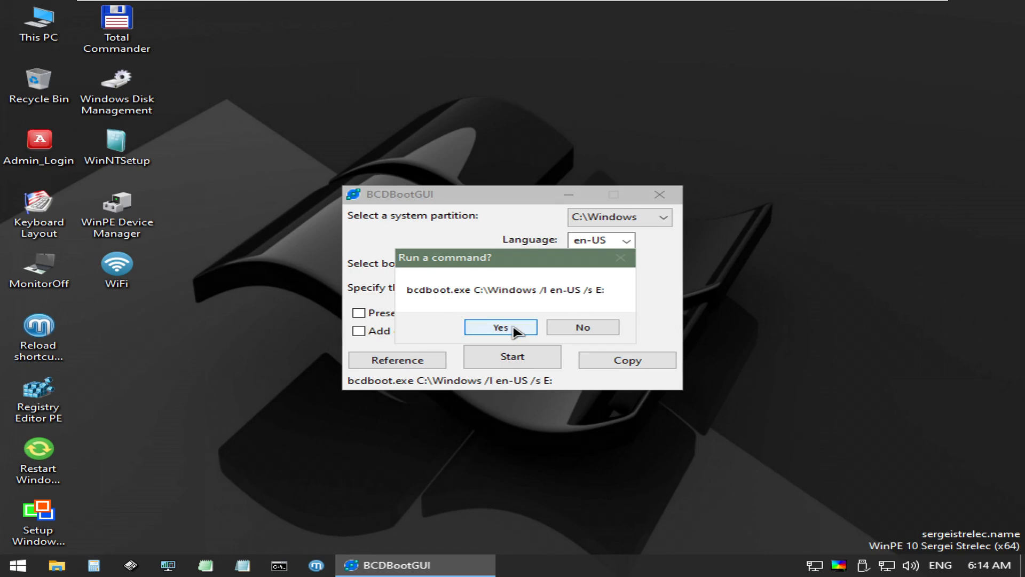
click(501, 327)
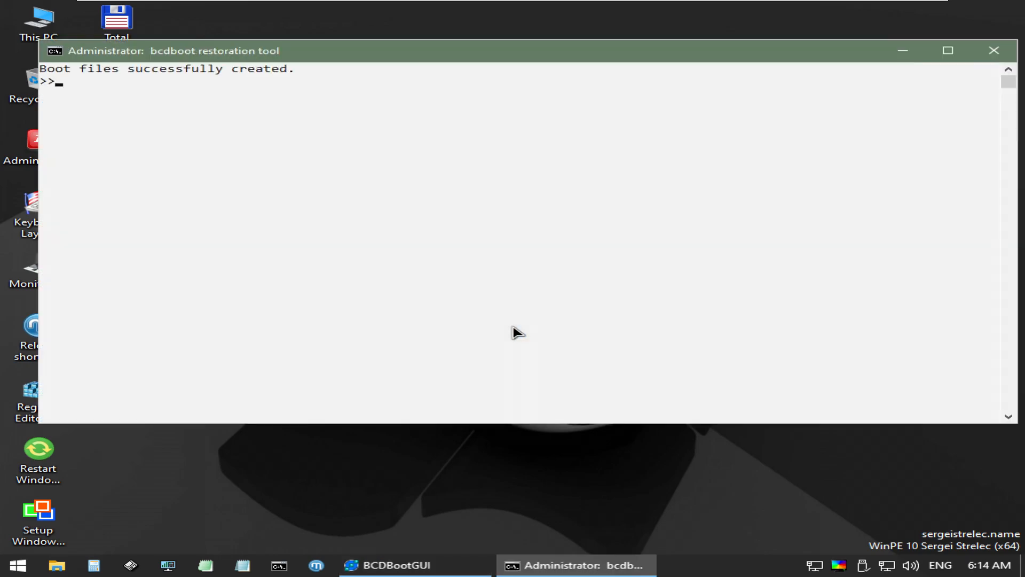
drag(41, 68, 295, 68)
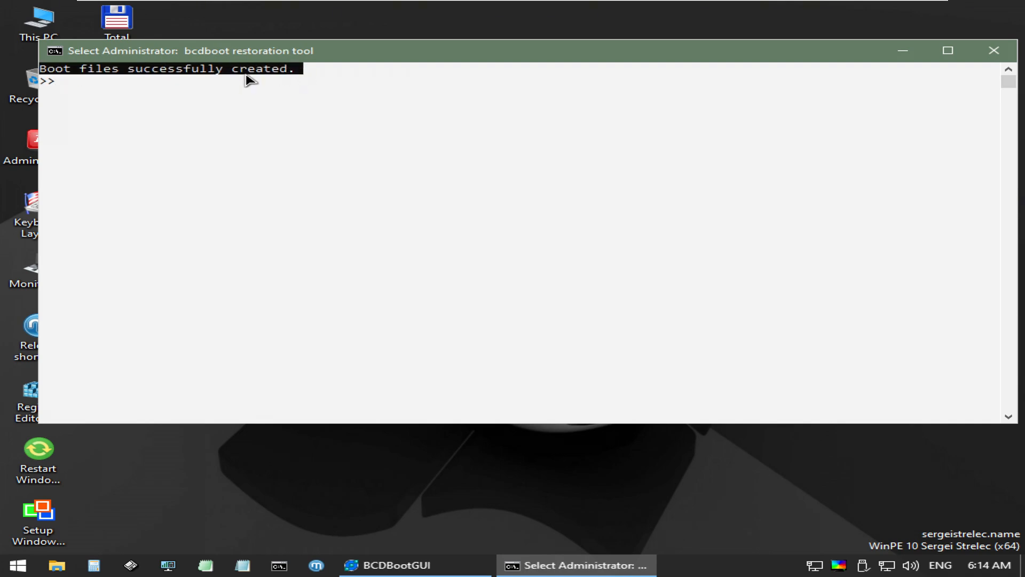
click(414, 565)
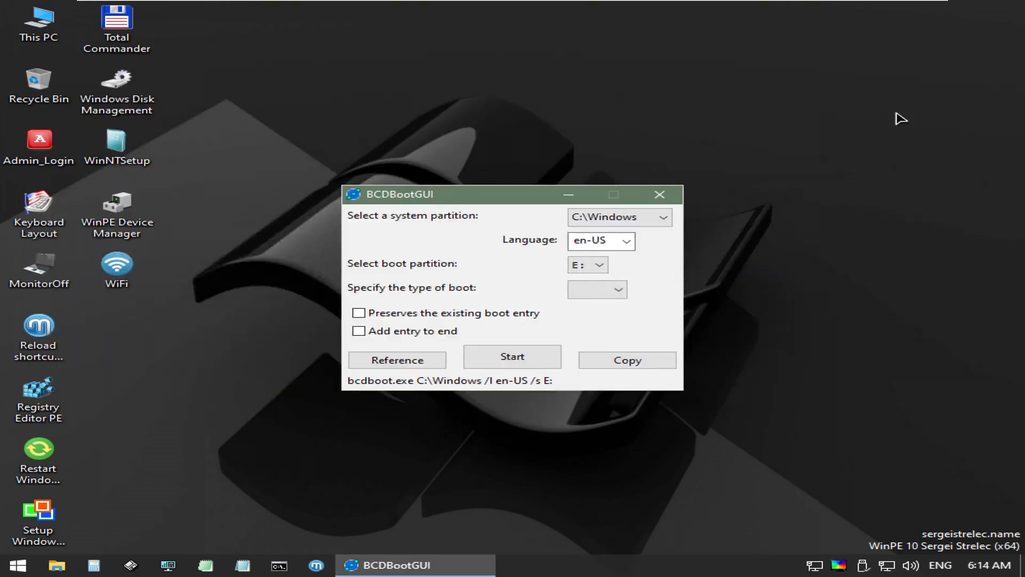
click(16, 565)
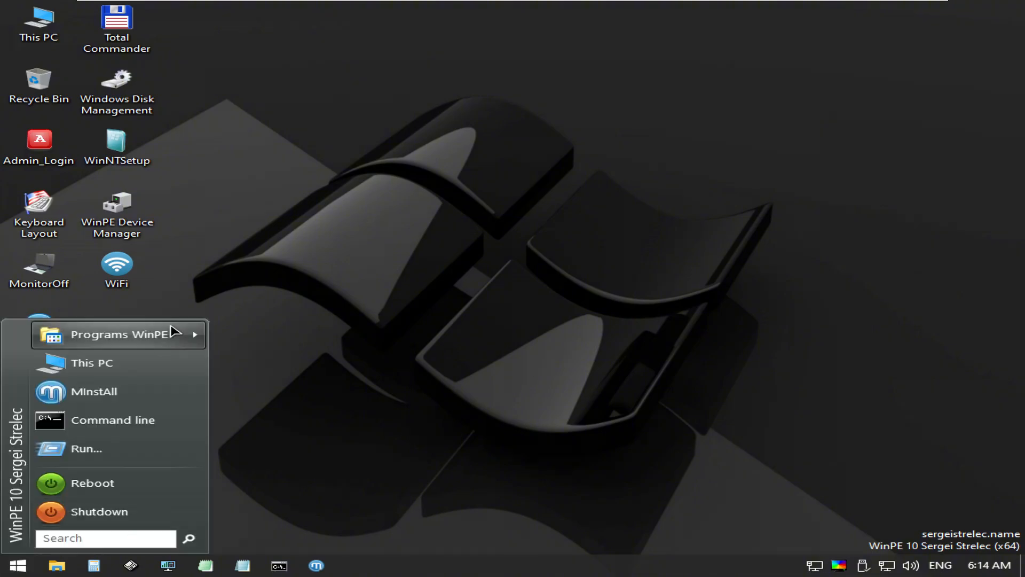